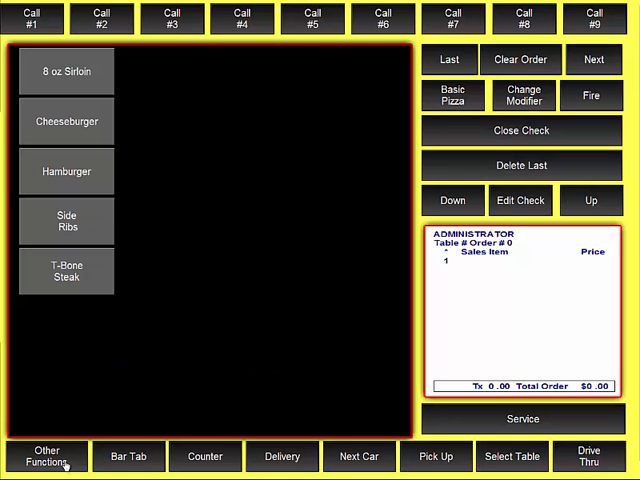
# Leave order entry via Other Functions to reach Order Entry Button Setups.
pyautogui.click(49, 456)
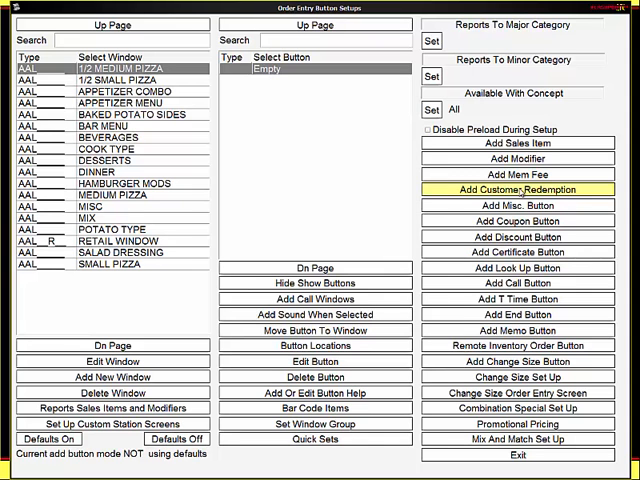
pyautogui.moveTo(522, 205)
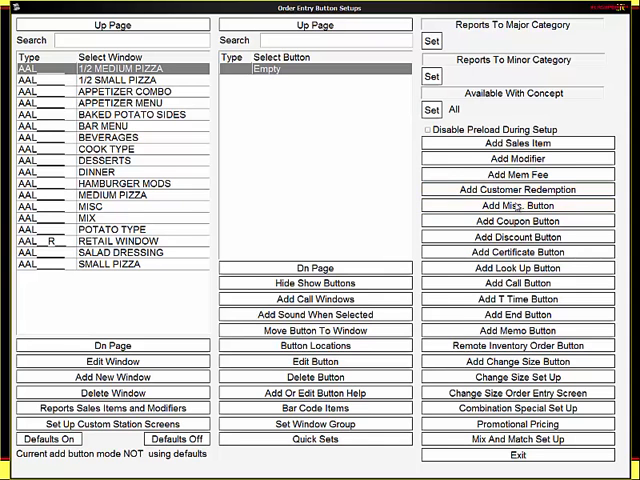
# Create a new miscellaneous button reported as 'Misc food' with HST tax applied.
pyautogui.click(518, 205)
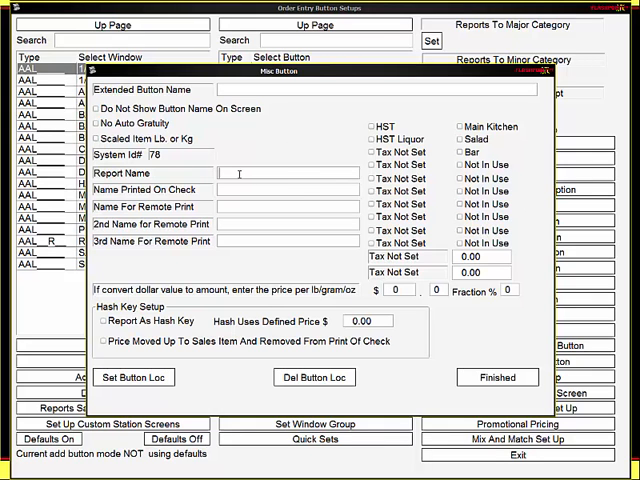
pyautogui.write('Misc')
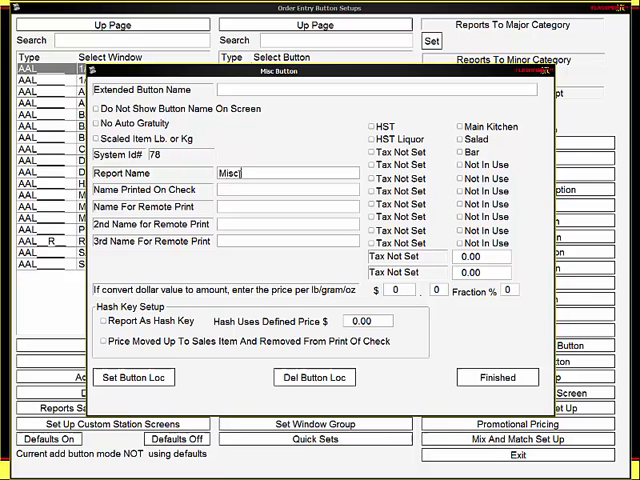
pyautogui.write('food')
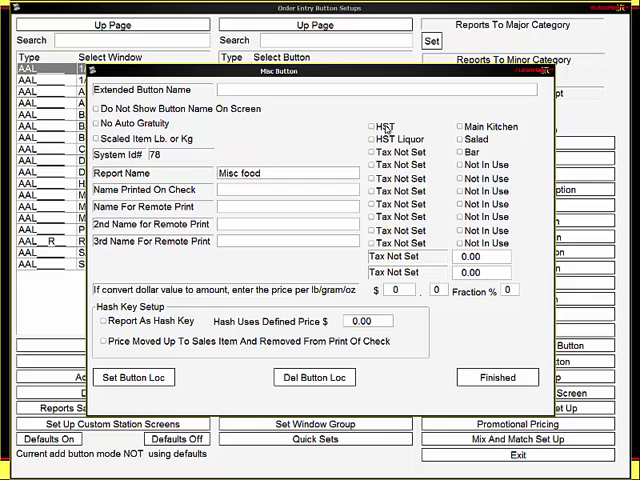
pyautogui.click(372, 125)
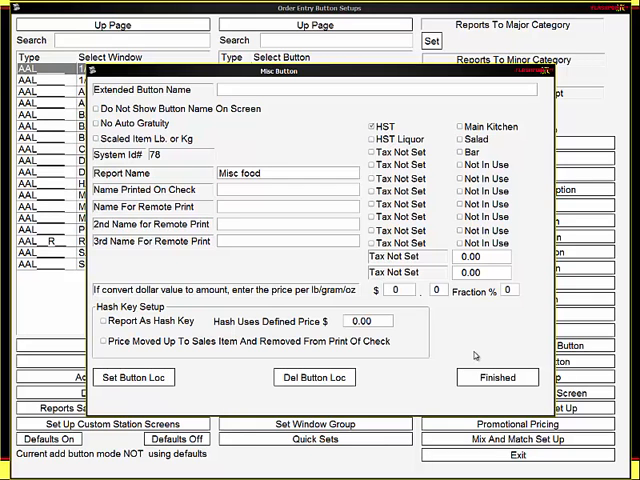
pyautogui.moveTo(503, 386)
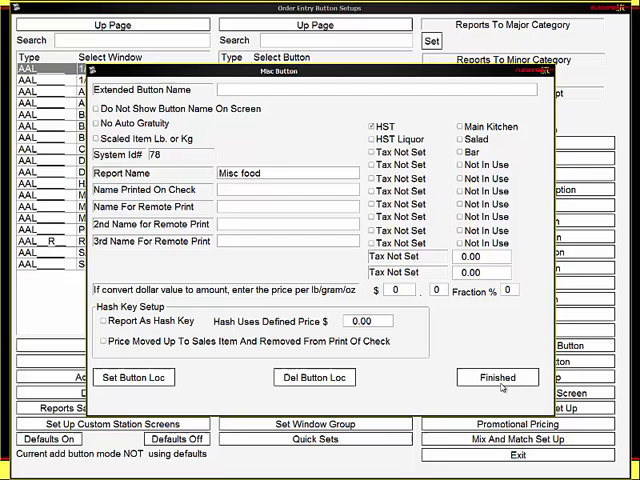
# Save 'Misc food' to the list and start a second miscellaneous button left blank.
pyautogui.click(495, 378)
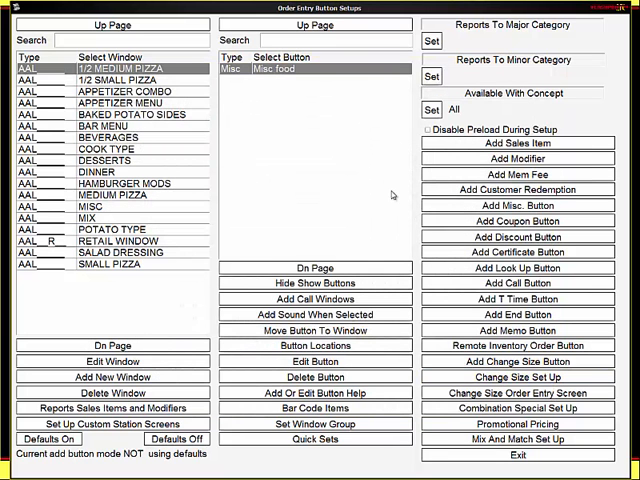
pyautogui.moveTo(516, 205)
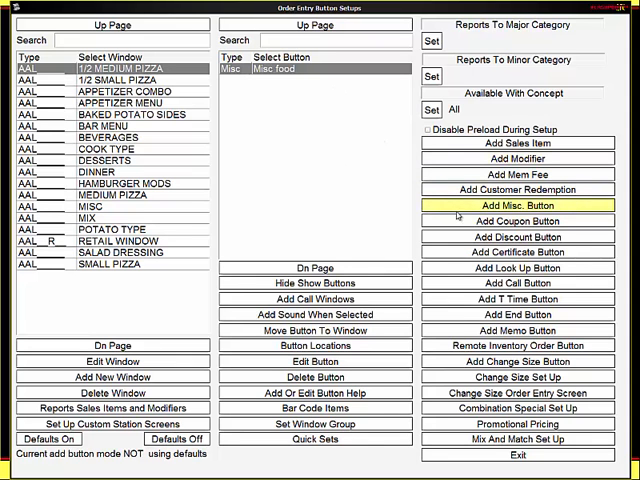
pyautogui.click(520, 205)
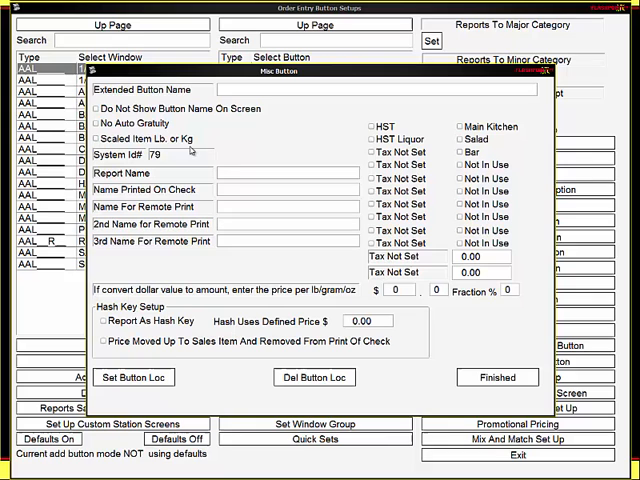
pyautogui.moveTo(215, 149)
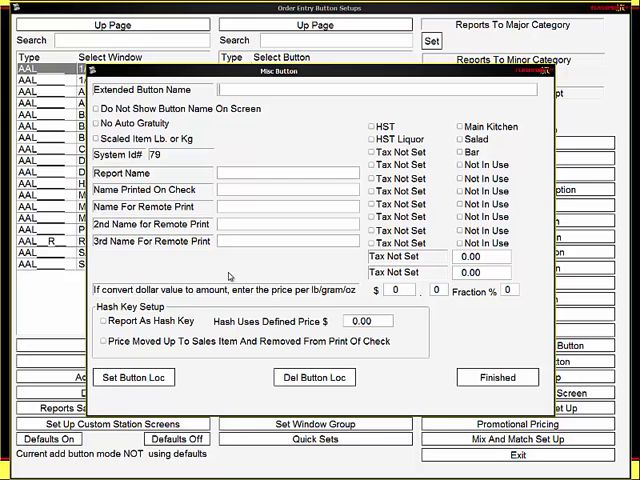
pyautogui.moveTo(247, 293)
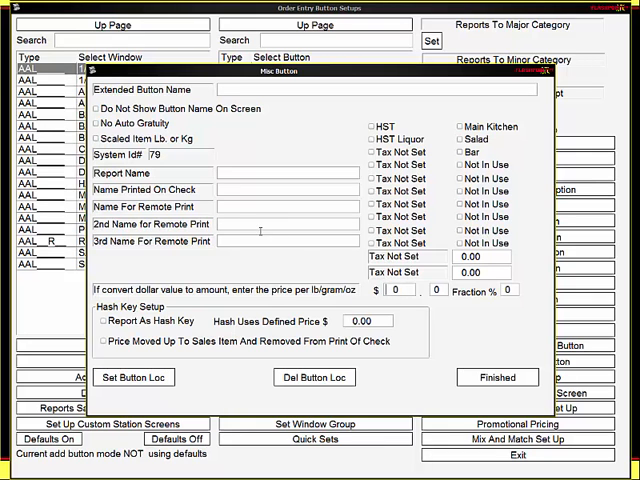
pyautogui.moveTo(356, 219)
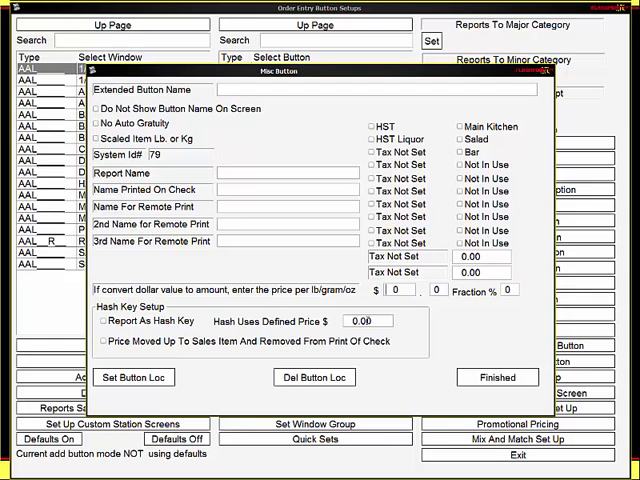
pyautogui.click(367, 321)
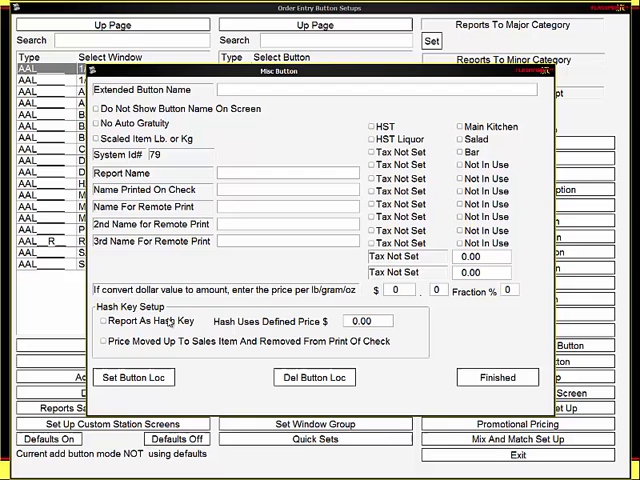
pyautogui.moveTo(170, 343)
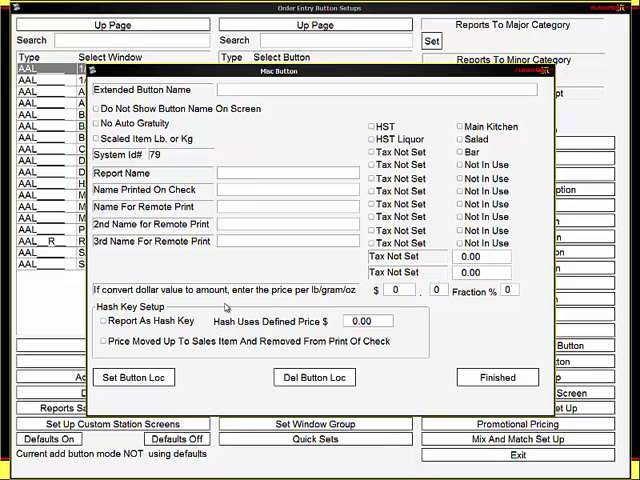
pyautogui.moveTo(360, 199)
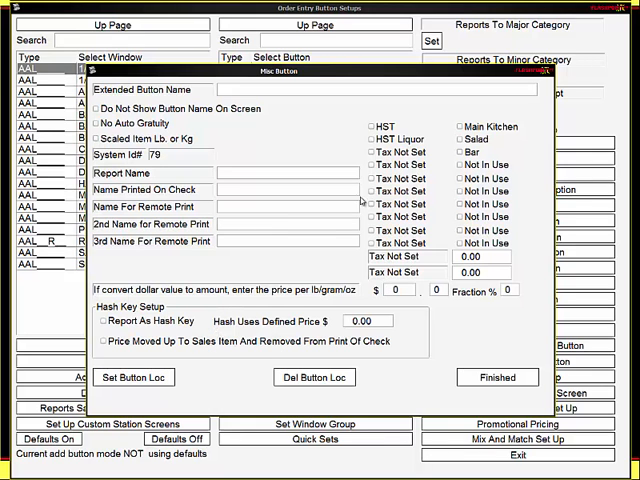
pyautogui.moveTo(476, 331)
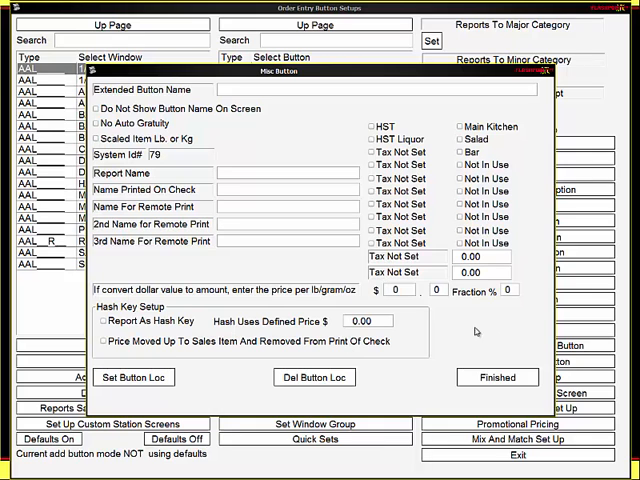
pyautogui.moveTo(435, 313)
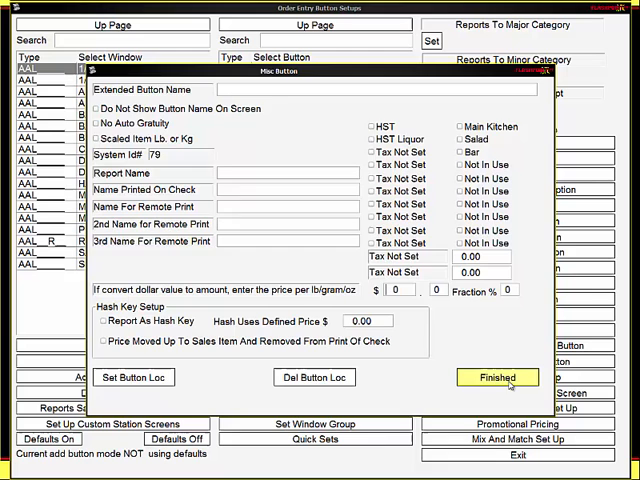
# Save the blank miscellaneous button and start a new certificate button.
pyautogui.click(500, 377)
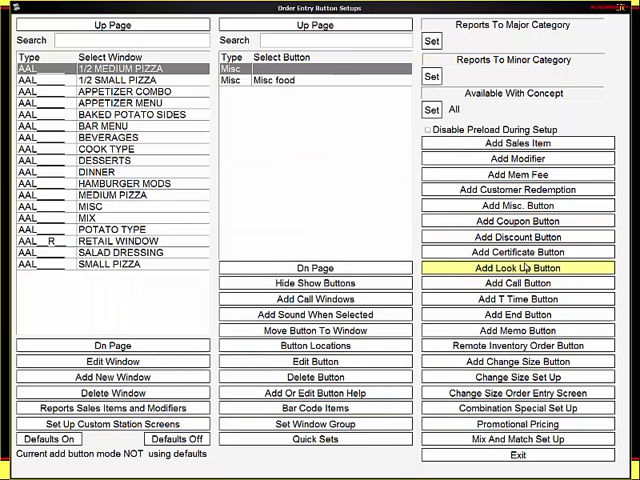
pyautogui.moveTo(524, 252)
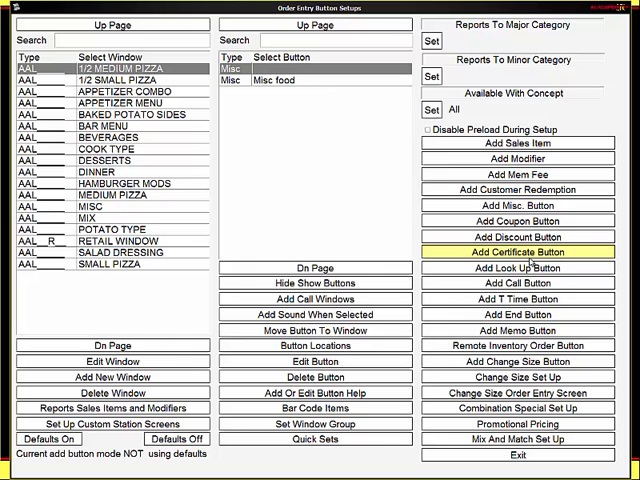
pyautogui.click(533, 252)
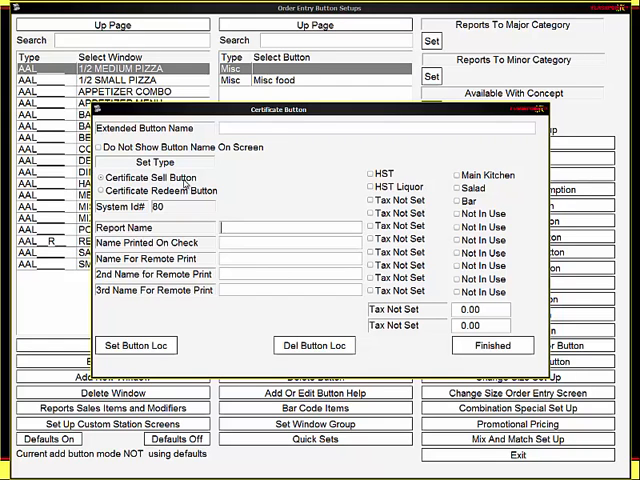
pyautogui.moveTo(195, 197)
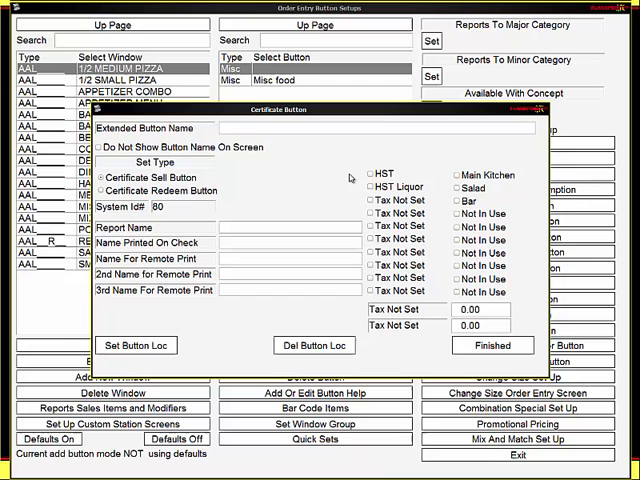
pyautogui.moveTo(390, 173)
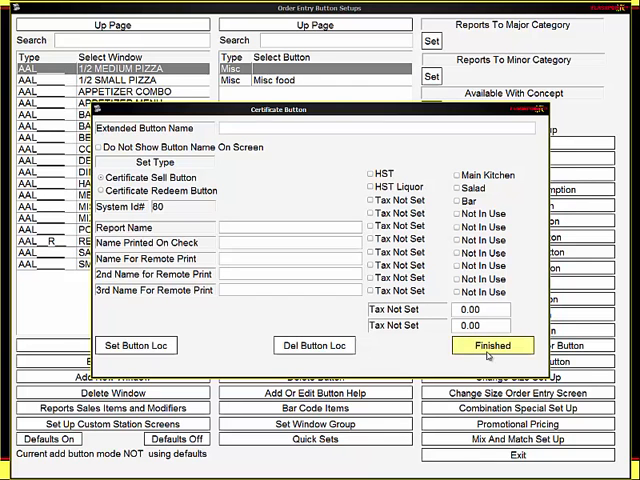
# Save the blank certificate button so it tops the window's button list.
pyautogui.click(493, 345)
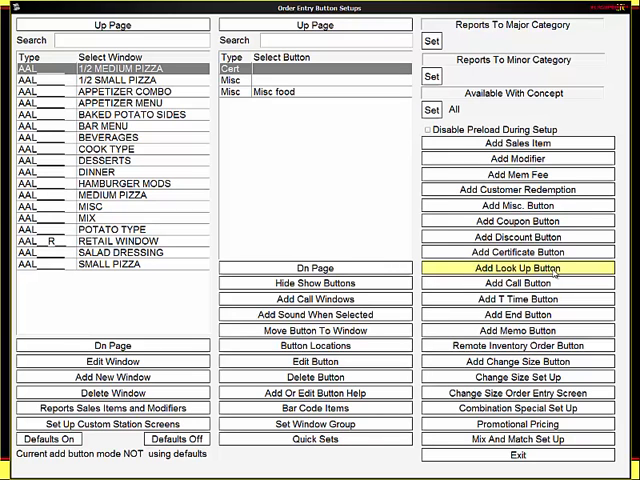
# Create a new lookup button with report name 'Cocktail Lookup'.
pyautogui.click(527, 267)
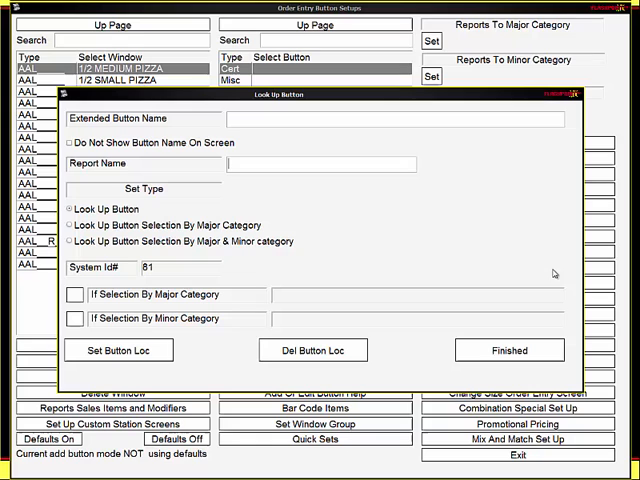
pyautogui.moveTo(297, 197)
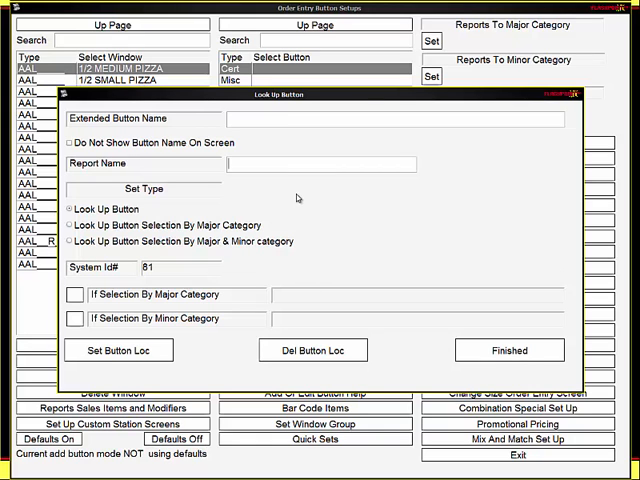
pyautogui.write('C')
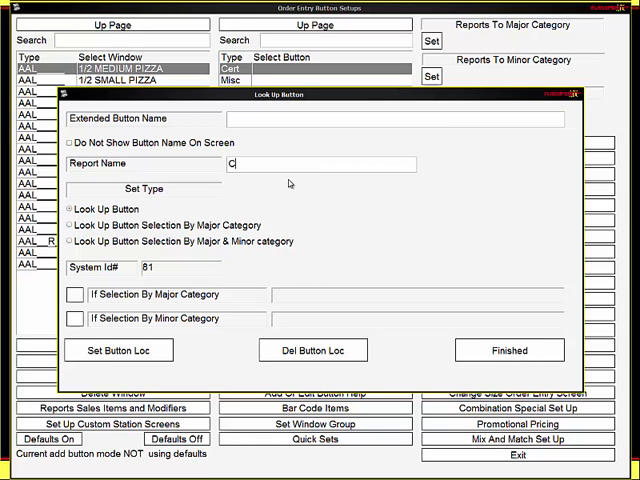
pyautogui.write('ocktail Lookup')
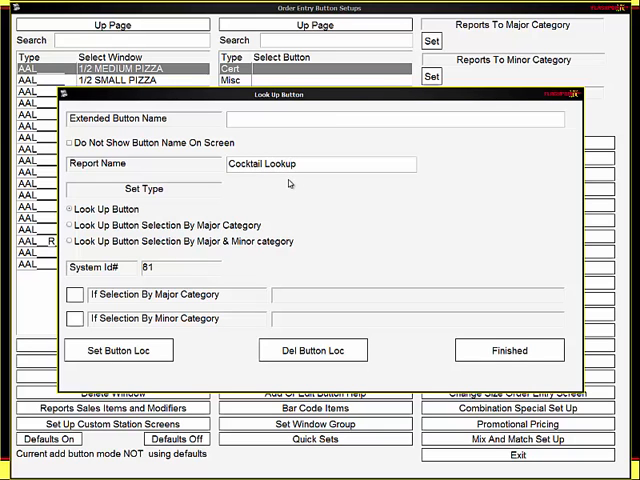
pyautogui.moveTo(120, 243)
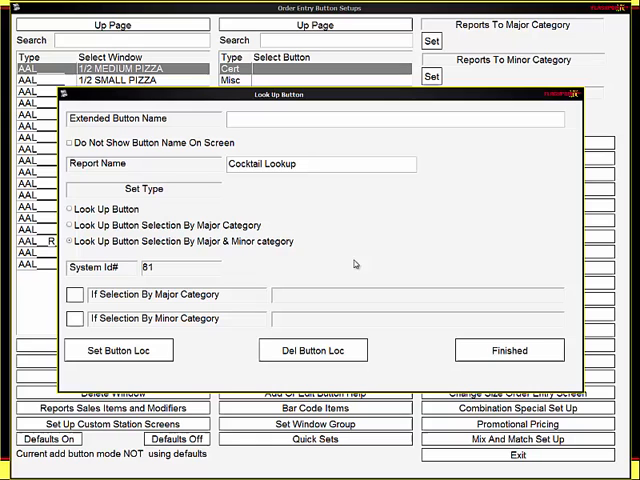
pyautogui.moveTo(510, 350)
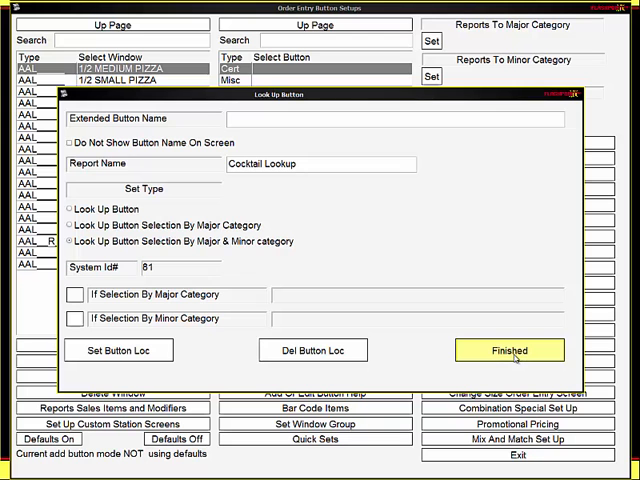
# Save 'Cocktail Lookup', selecting by major and minor category, into the button list.
pyautogui.click(511, 350)
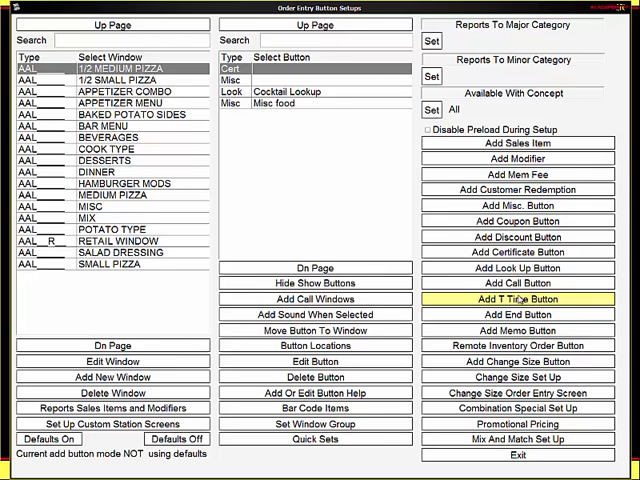
pyautogui.moveTo(513, 314)
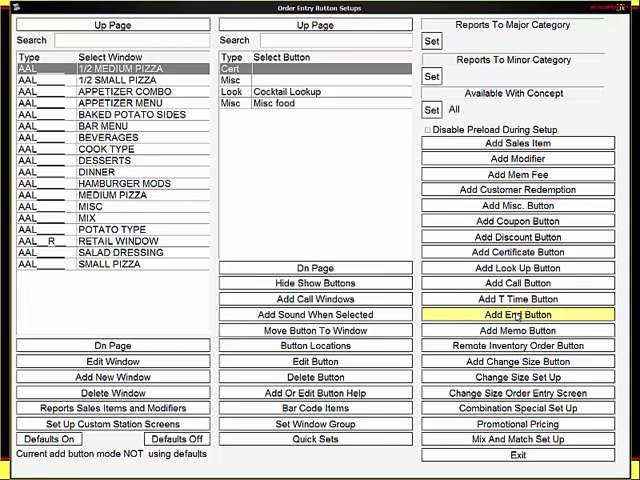